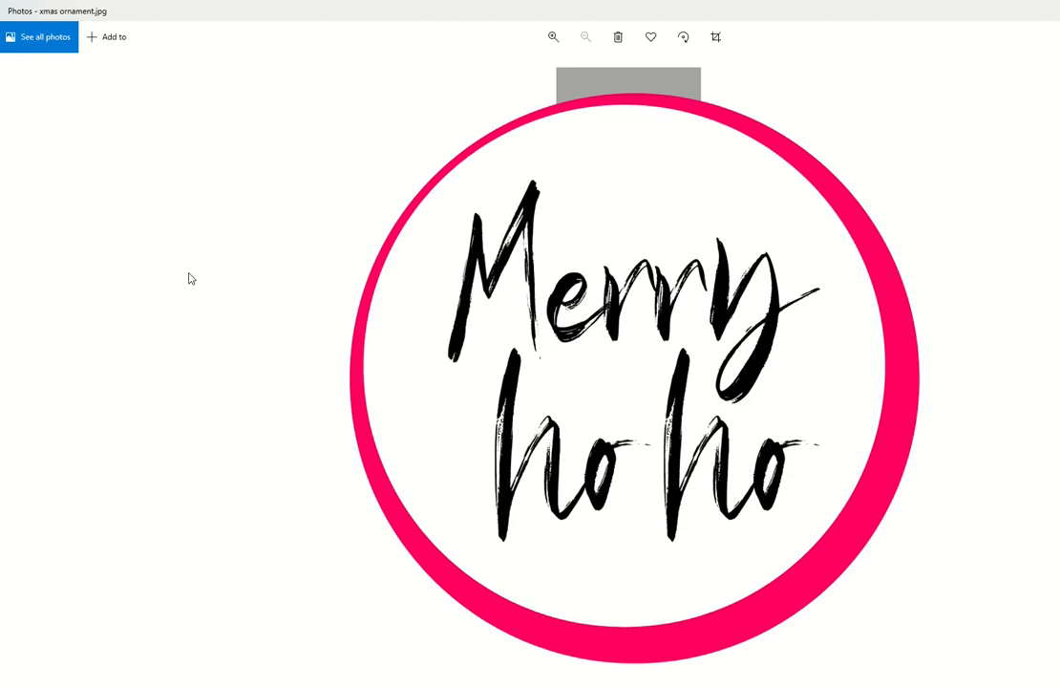
pyautogui.moveTo(764, 105)
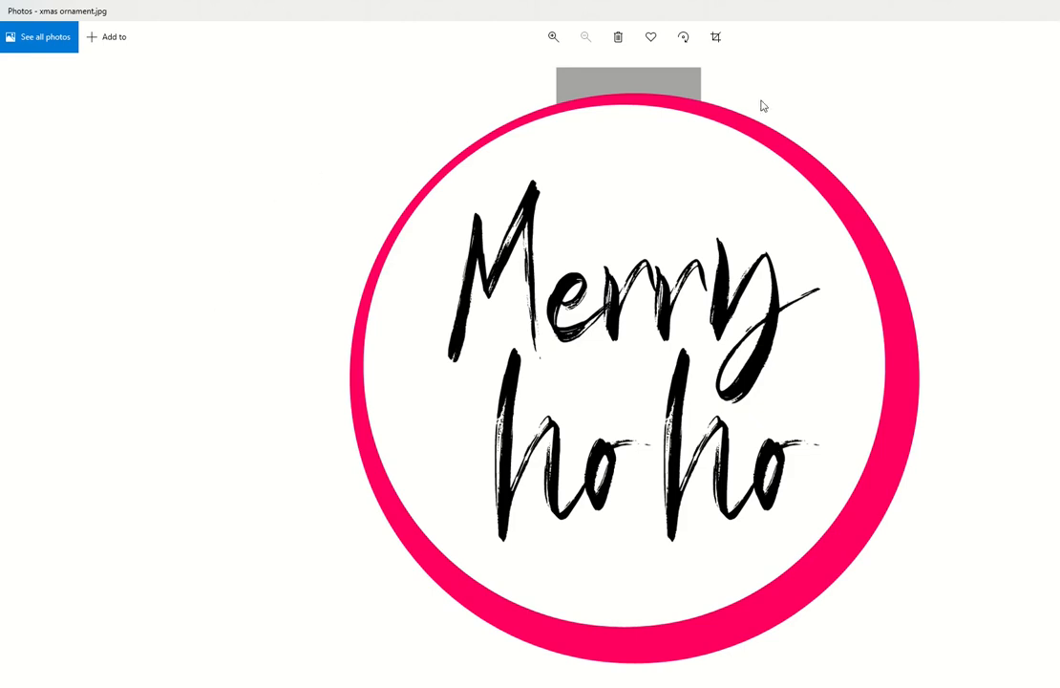
pyautogui.moveTo(508, 336)
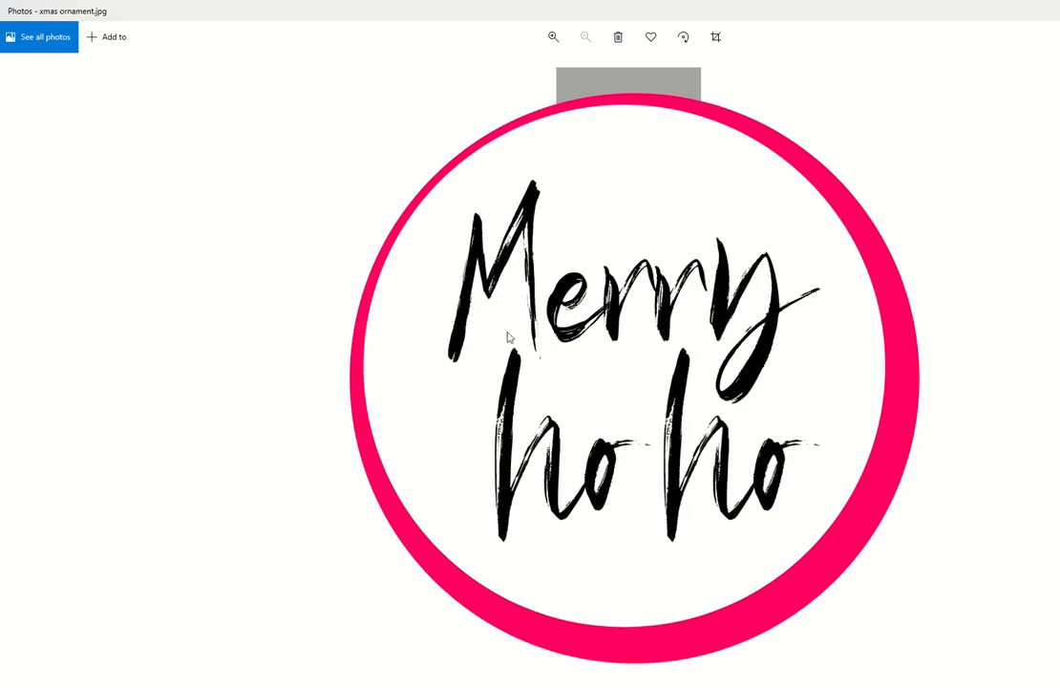
pyautogui.moveTo(430, 268)
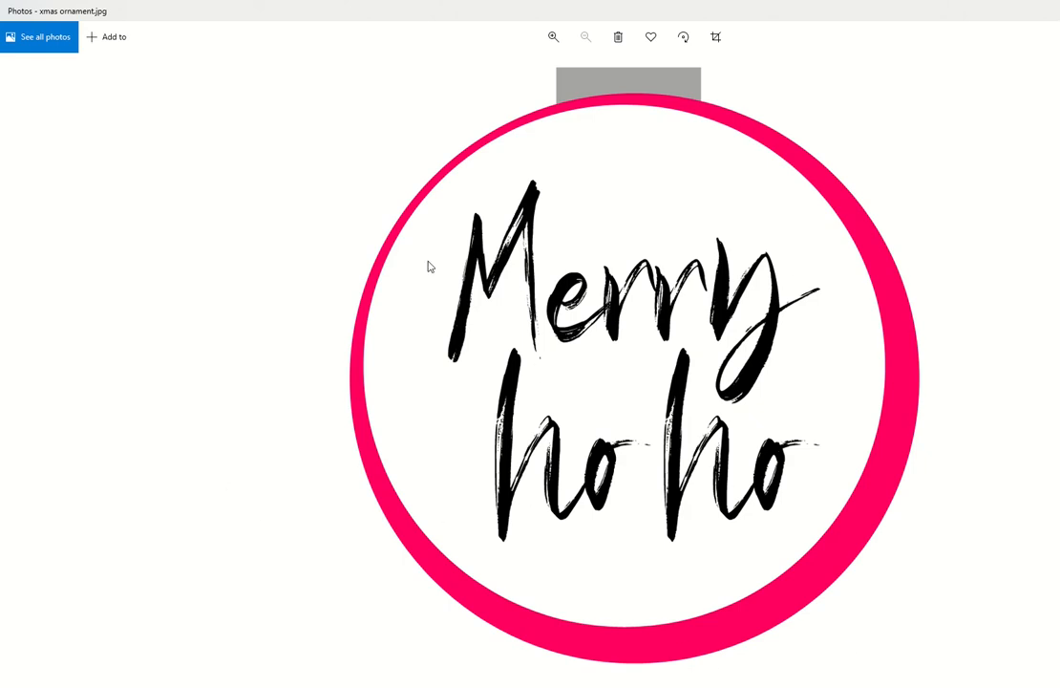
pyautogui.moveTo(449, 206)
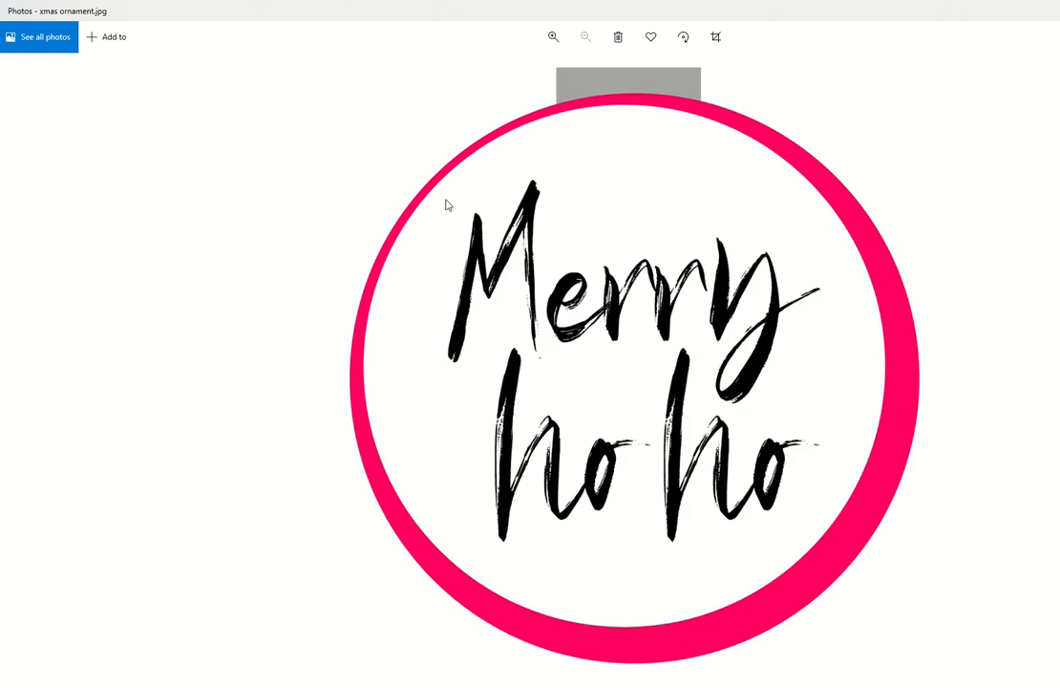
pyautogui.moveTo(463, 370)
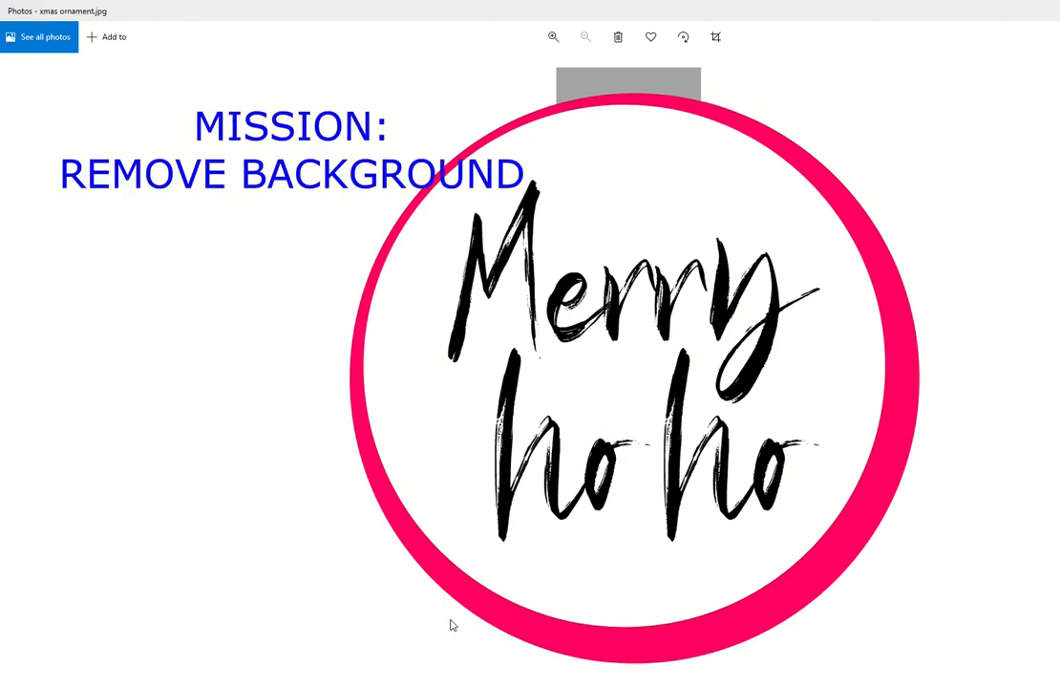
pyautogui.moveTo(218, 279)
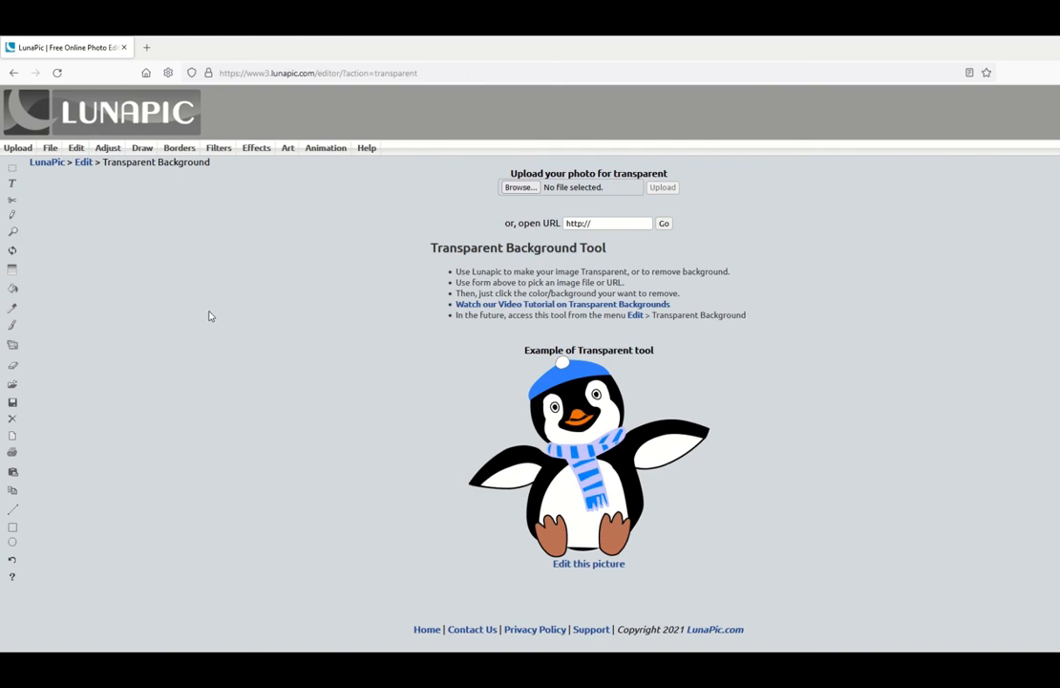
pyautogui.moveTo(210, 313)
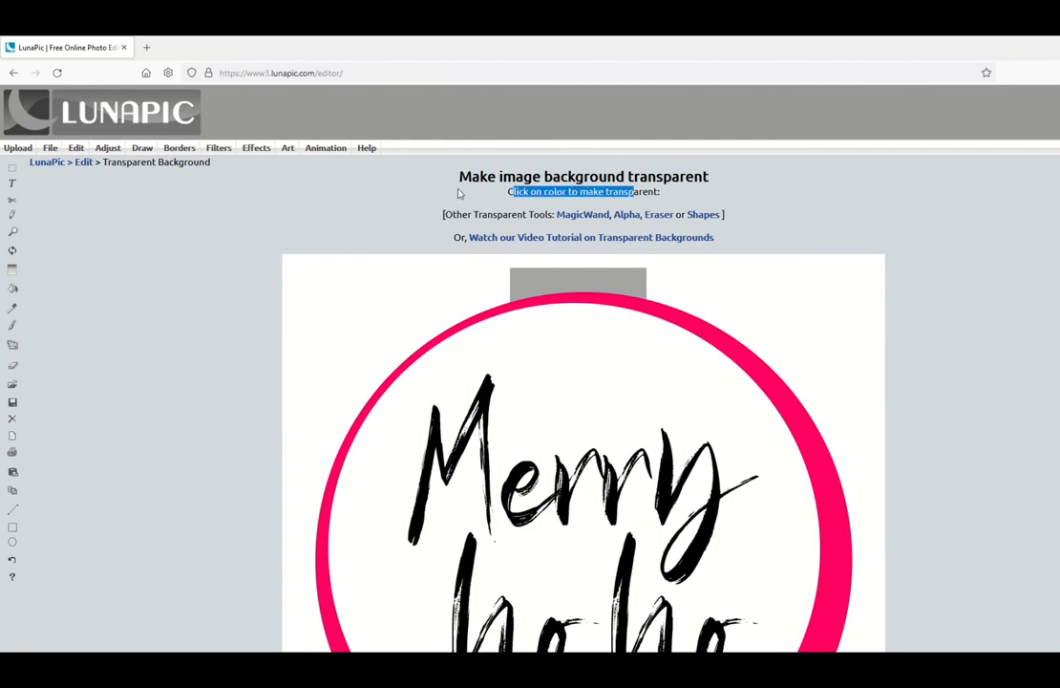
# Scroll down to view the uploaded ornament image in the transparency tool.
pyautogui.scroll(-3)
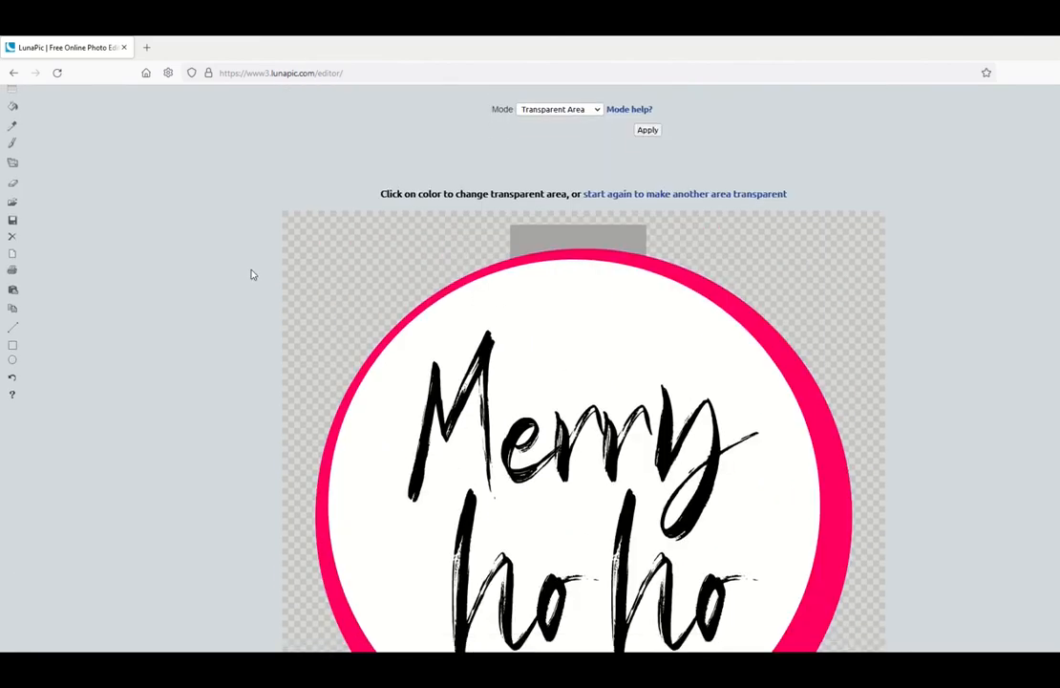
# Save the transparent ornament image to the computer as a PNG file.
pyautogui.scroll(-3)
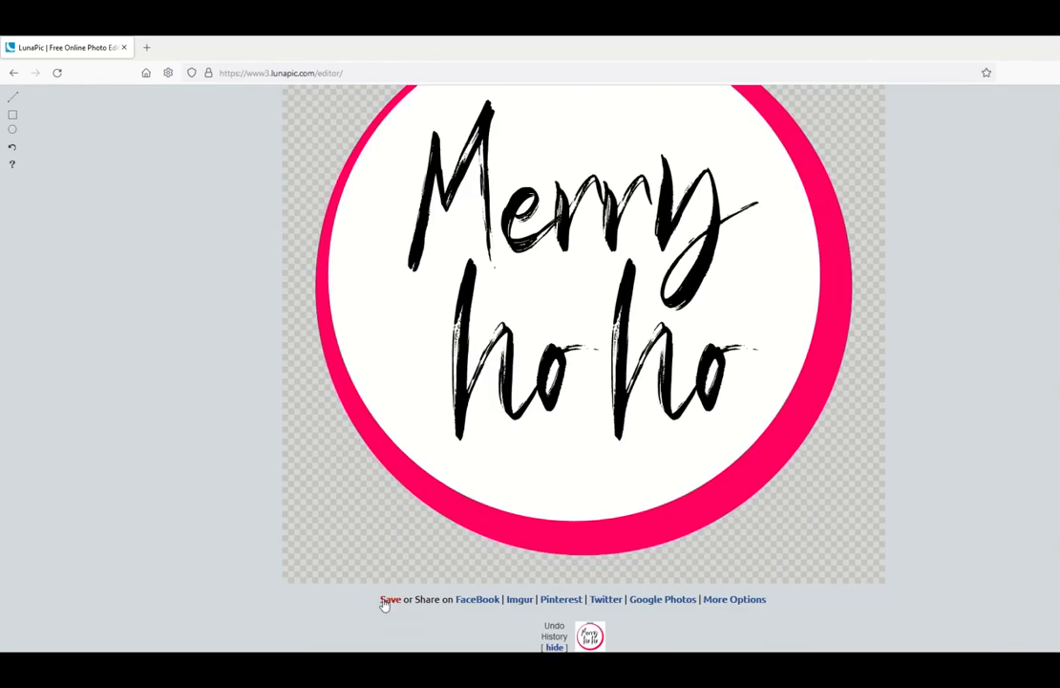
pyautogui.moveTo(509, 611)
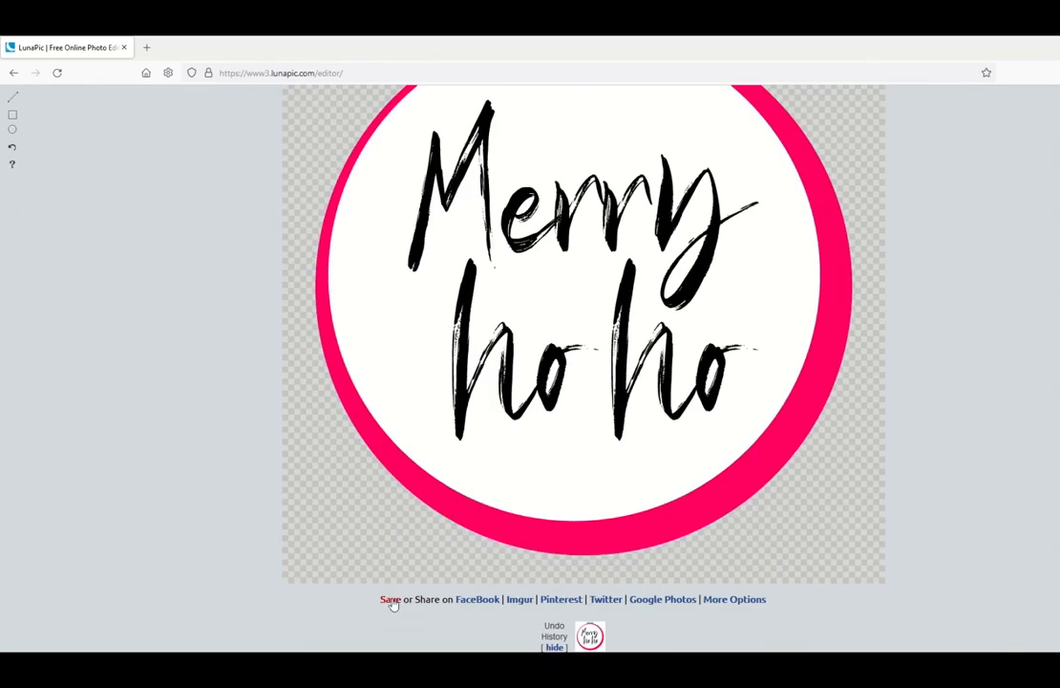
pyautogui.click(389, 600)
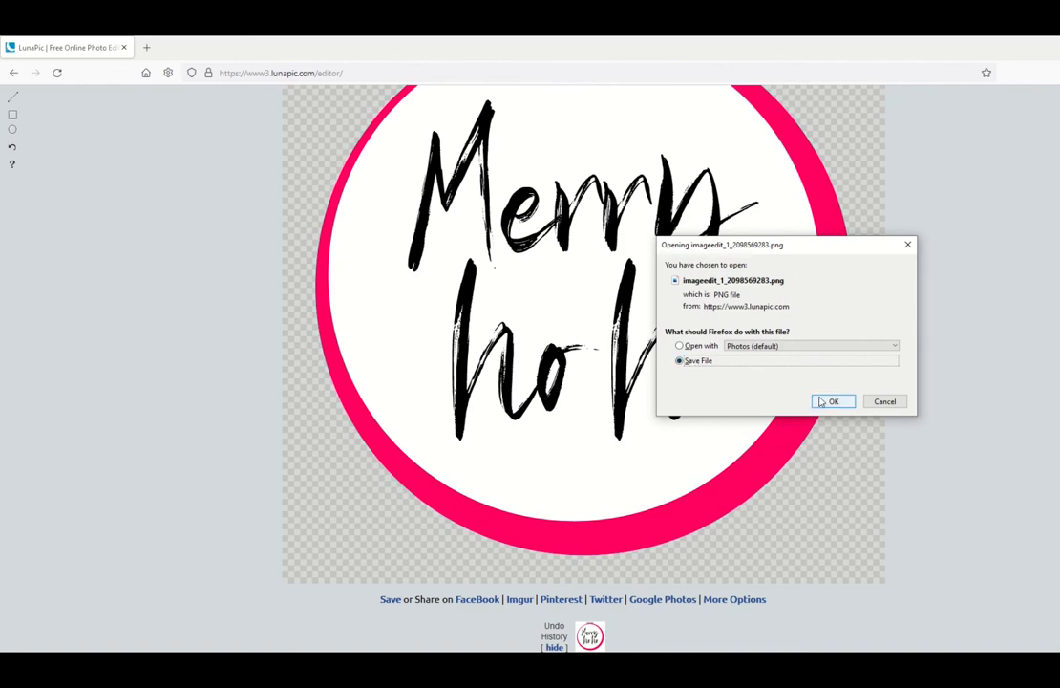
pyautogui.click(833, 401)
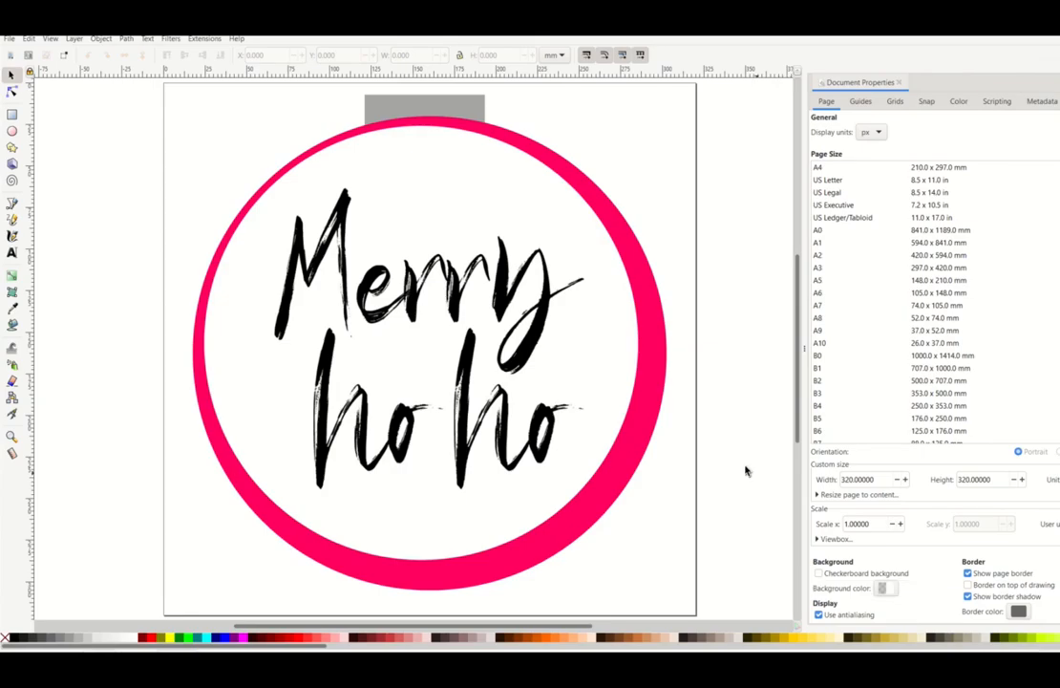
pyautogui.moveTo(712, 524)
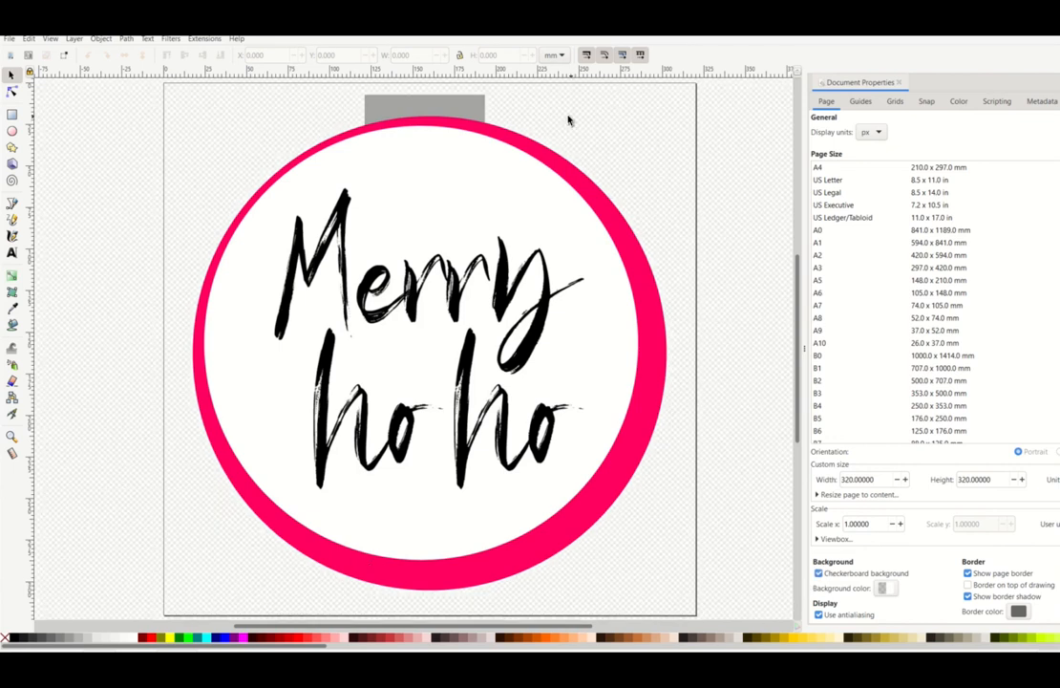
pyautogui.moveTo(144, 219)
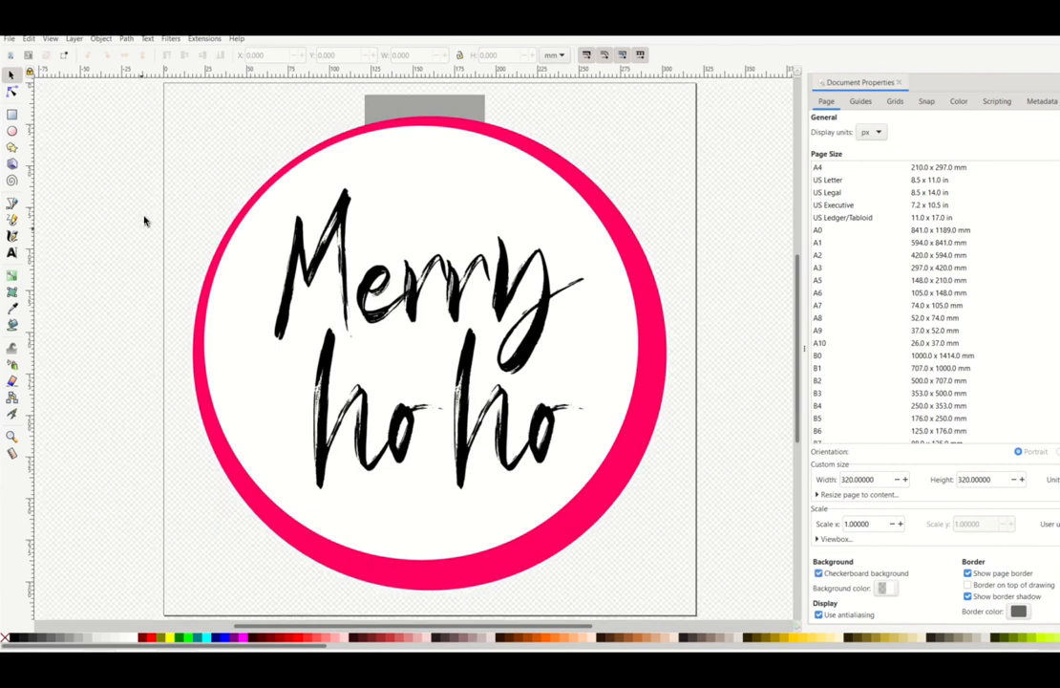
pyautogui.moveTo(161, 217)
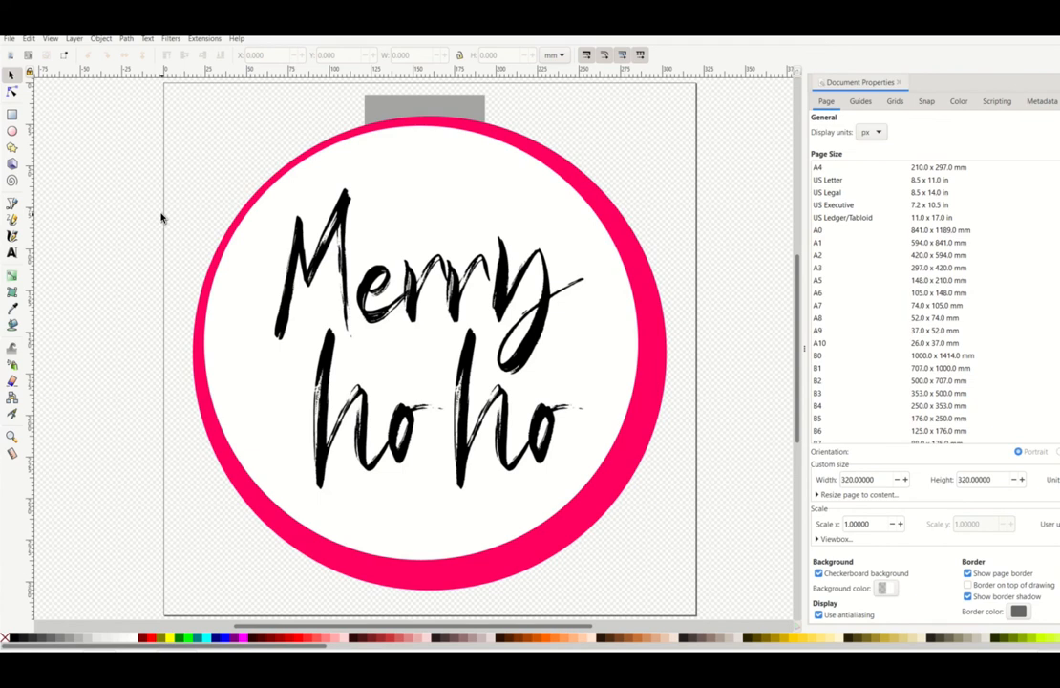
pyautogui.moveTo(531, 126)
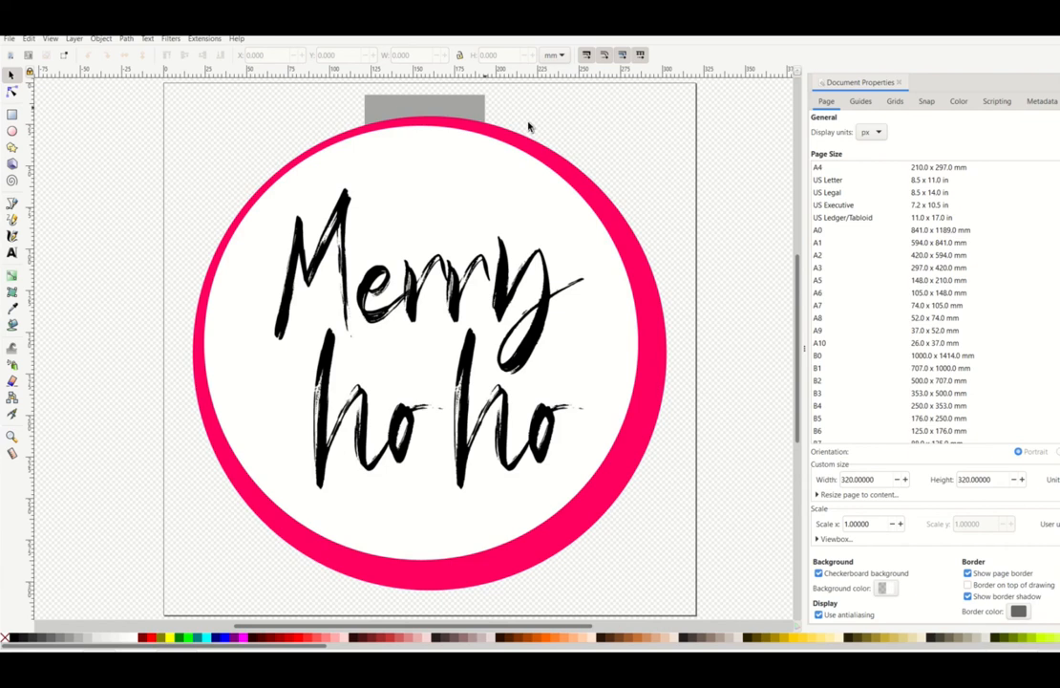
pyautogui.moveTo(80, 456)
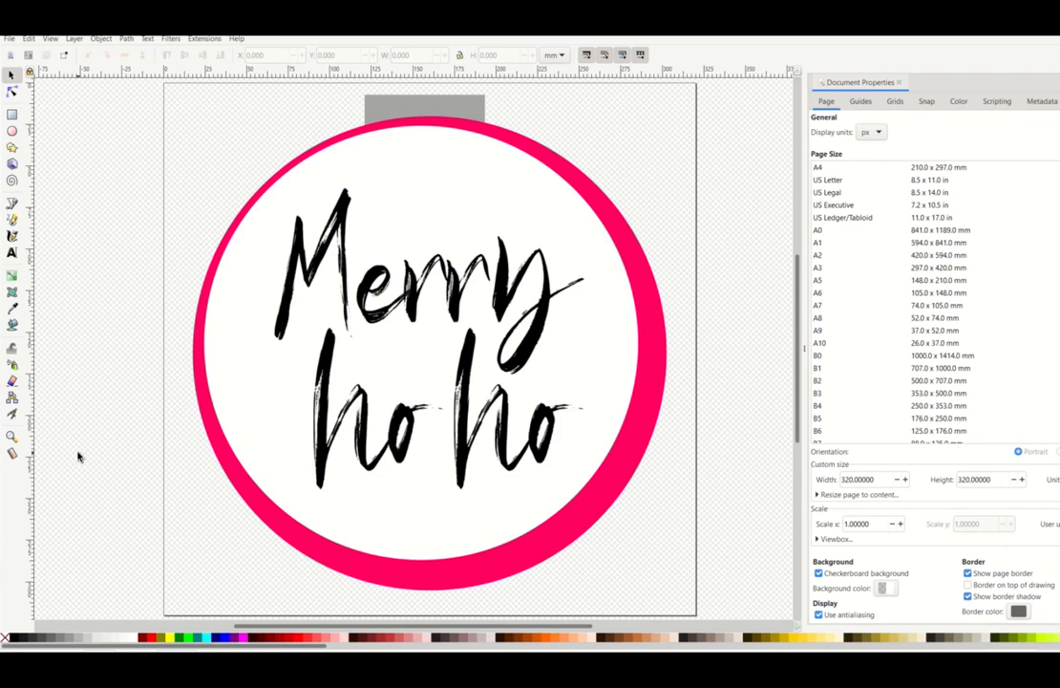